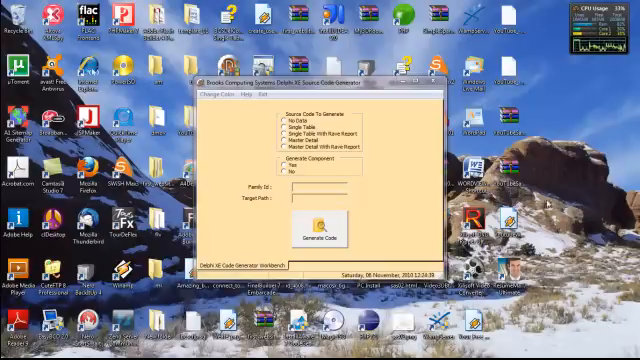
- Enter Family Id TopForm with Single Table selected and start Generate Code, hitting the blank-path warning
click(290, 176)
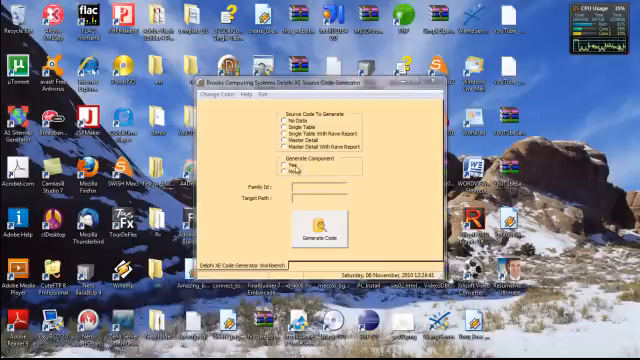
click(284, 168)
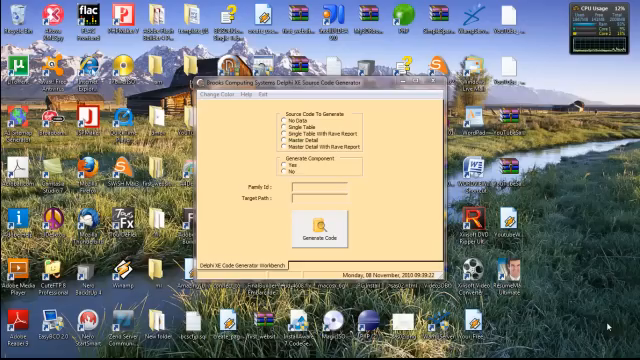
mouse_move(384, 212)
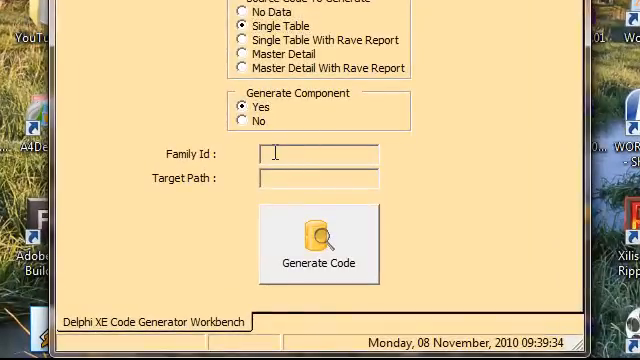
text(TopForm)
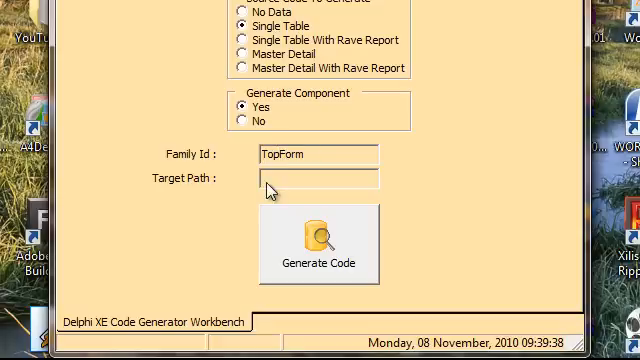
mouse_move(326, 216)
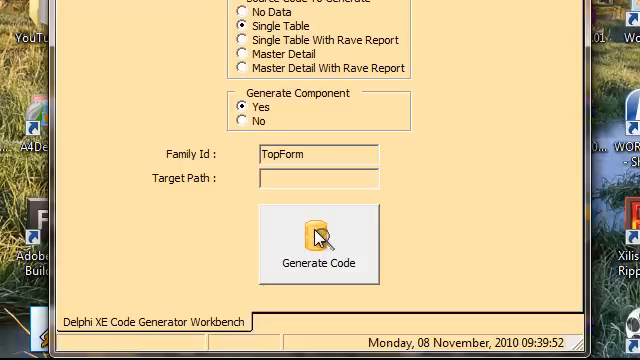
click(316, 244)
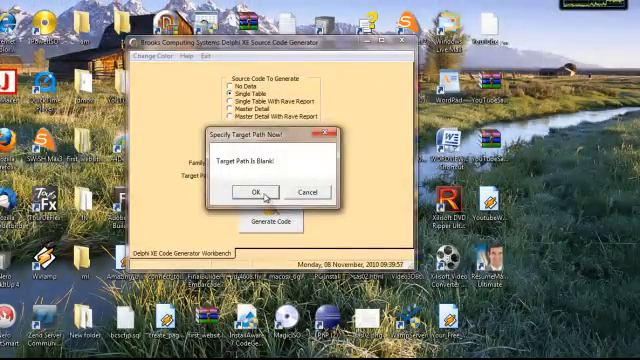
- Dismiss the warning and select the skel\sk03 folder as the generation target
click(252, 192)
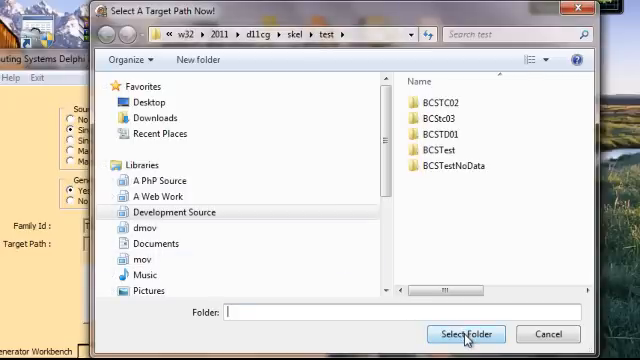
click(464, 334)
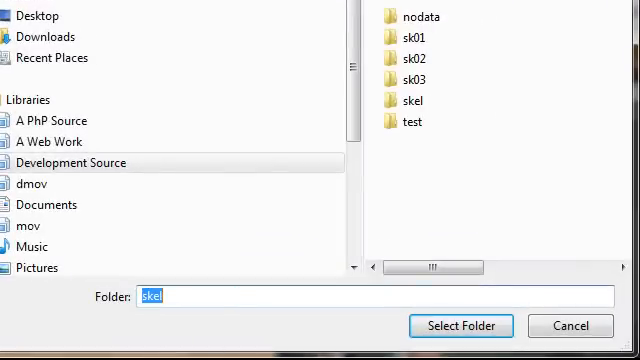
click(410, 76)
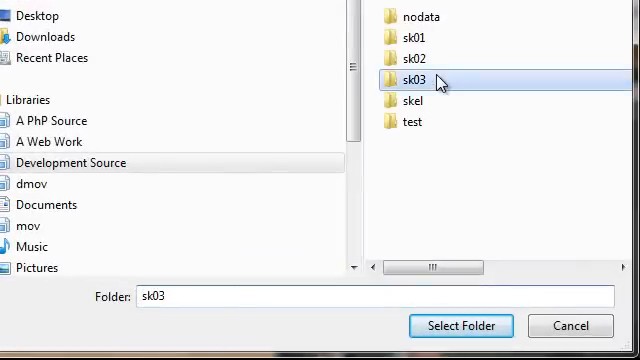
click(460, 326)
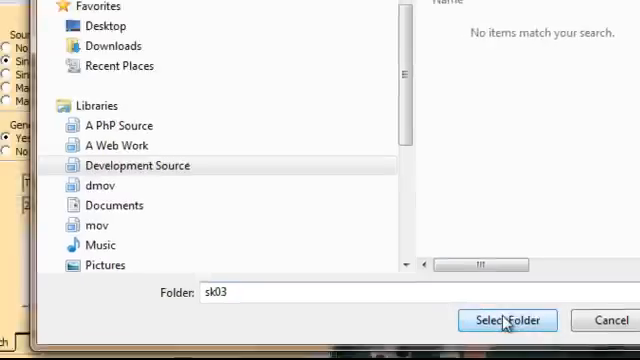
click(506, 320)
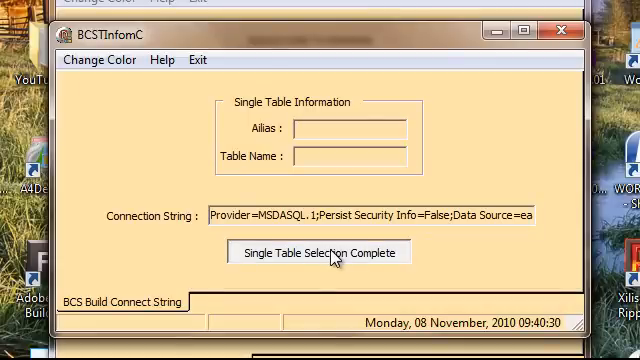
- Choose alias eagle with table eag01 and finish the single-table selection to generate code
click(322, 252)
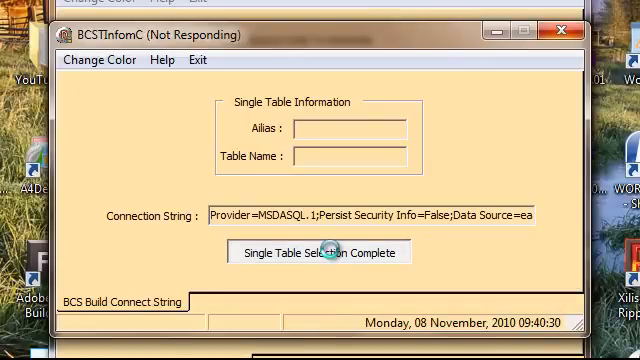
click(320, 252)
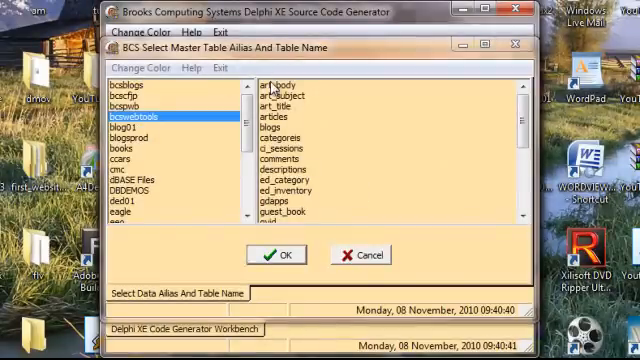
mouse_move(524, 184)
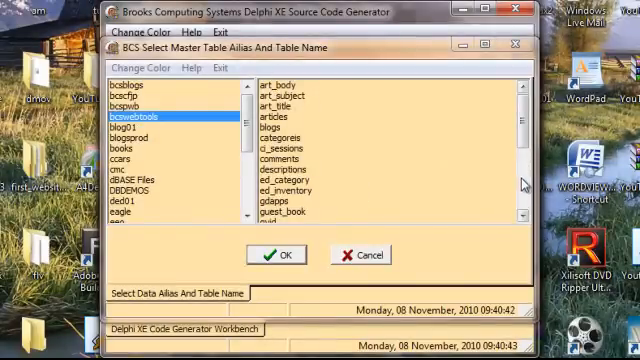
scroll(down, 3)
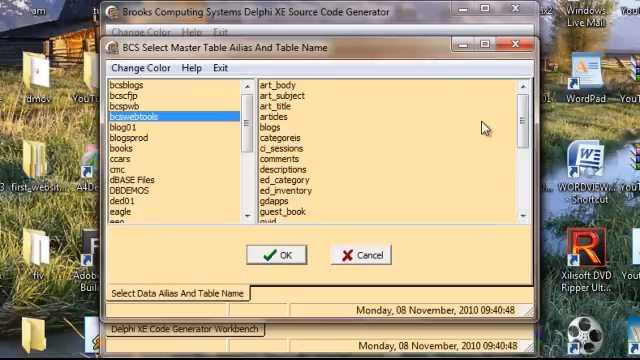
scroll(down, 3)
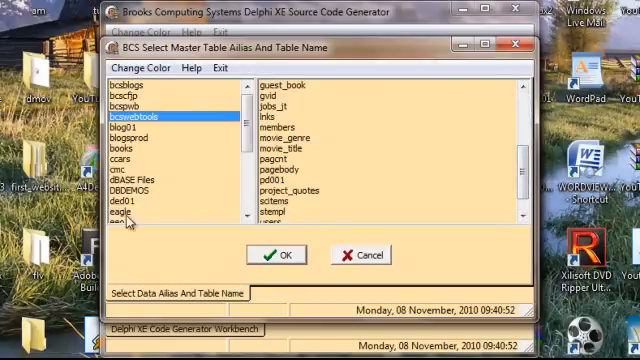
click(120, 210)
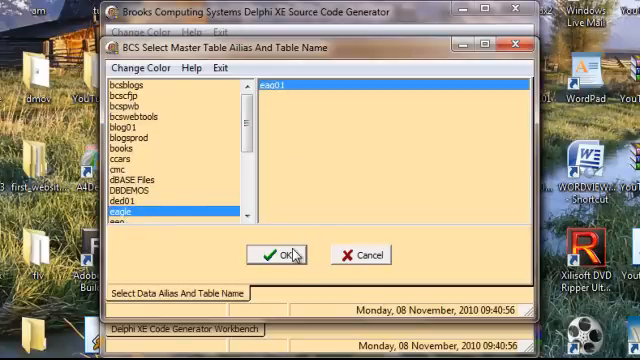
click(276, 254)
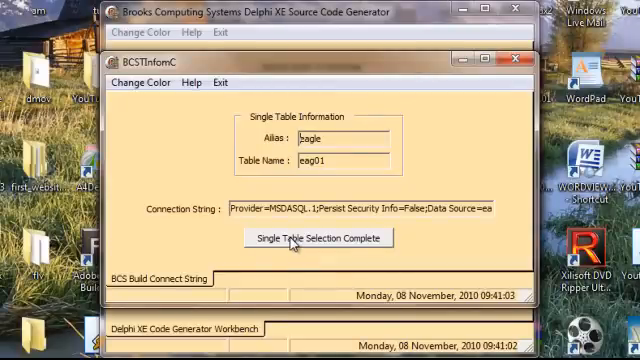
click(316, 238)
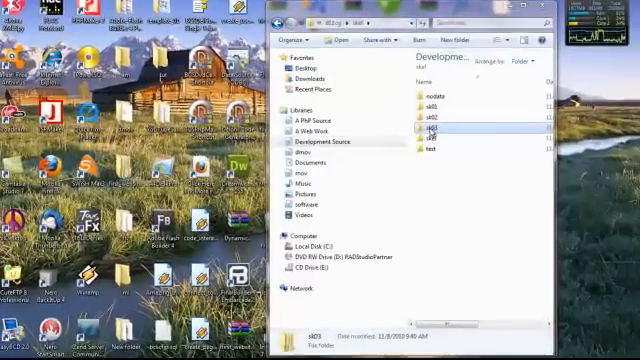
- Browse into the generated TopForm folder under sk03
double_click(436, 124)
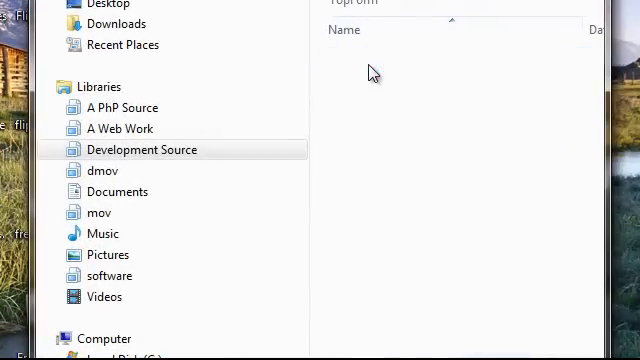
click(142, 148)
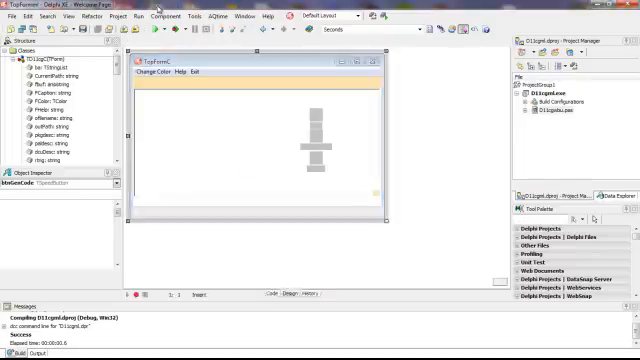
- Run the TopForm project so its data grid lists the three eag01 records
click(144, 16)
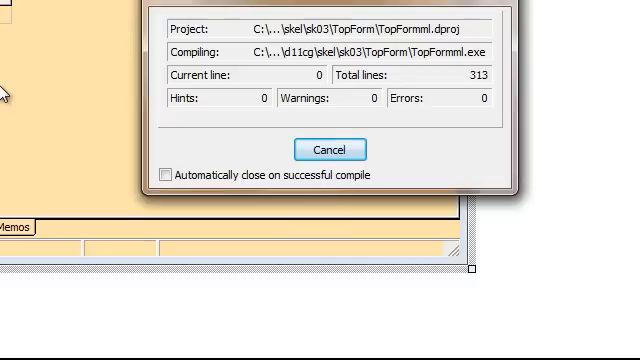
click(328, 148)
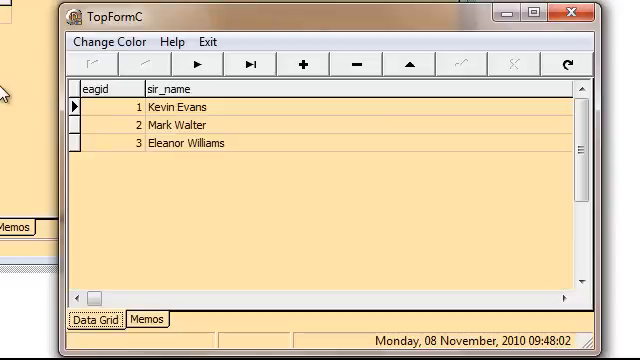
mouse_move(148, 320)
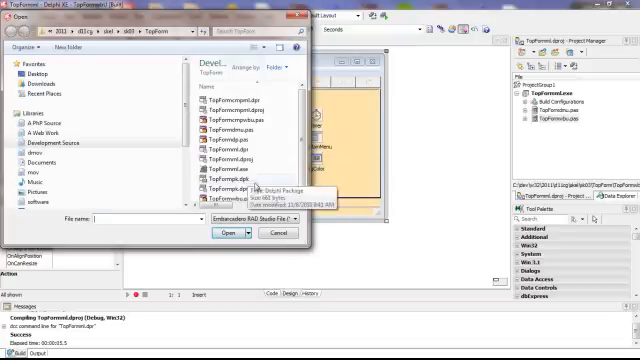
- Install the TopForm component package, confirm registration, and load the component tester project
click(228, 228)
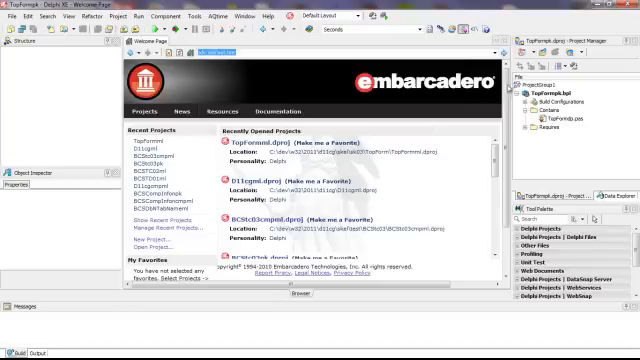
click(560, 90)
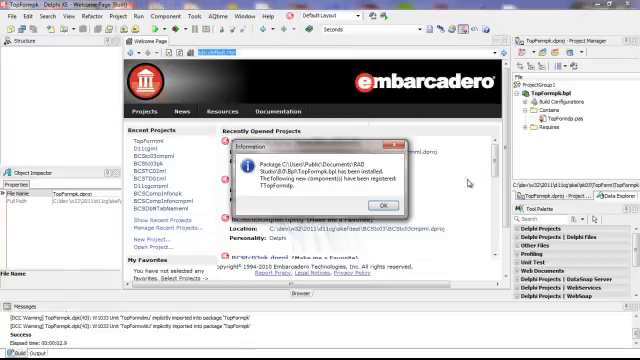
click(380, 204)
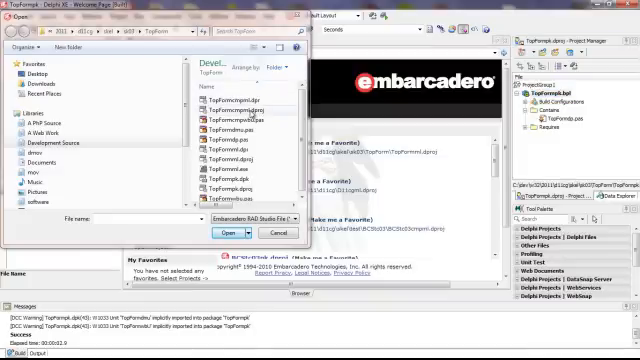
click(228, 232)
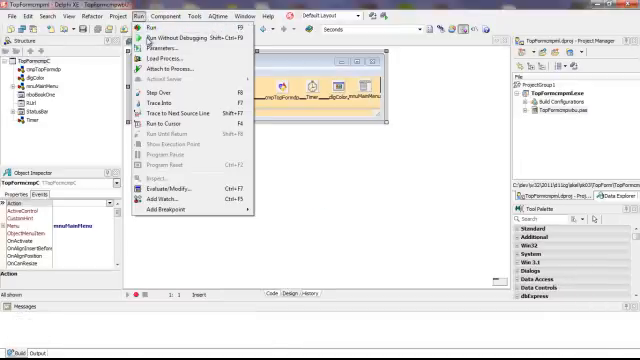
- Run the tester and choose Primary Options > Test Component to show the three-record grid
click(140, 24)
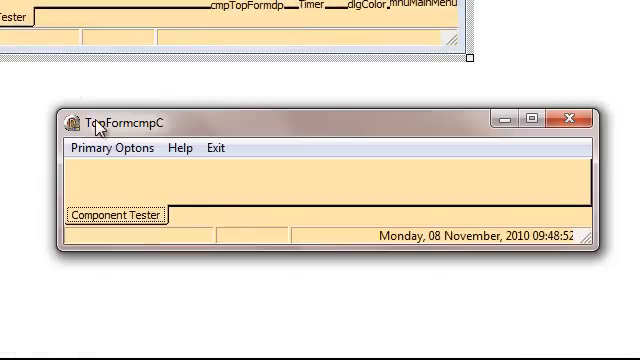
click(112, 148)
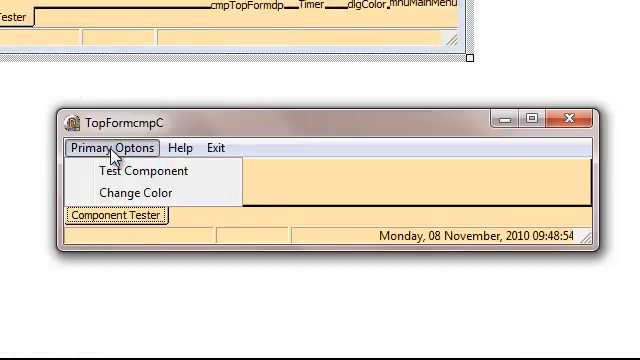
click(140, 172)
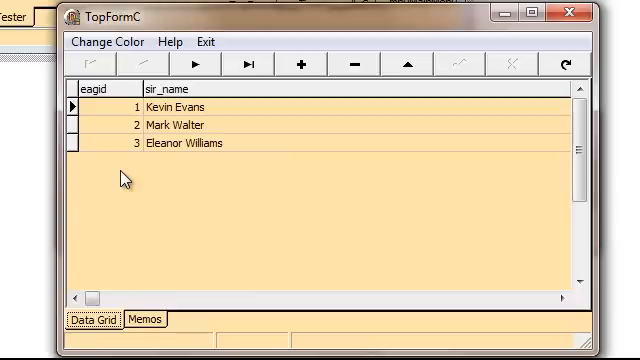